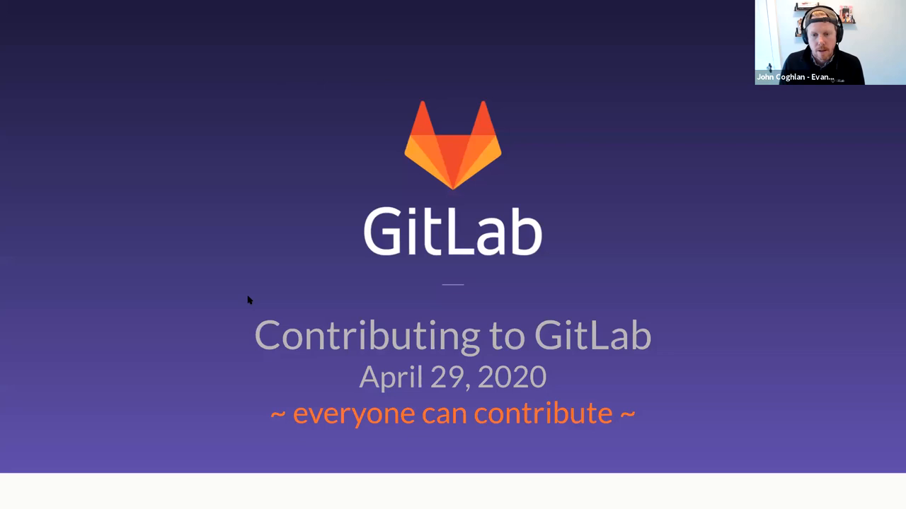
mouse_move(379, 84)
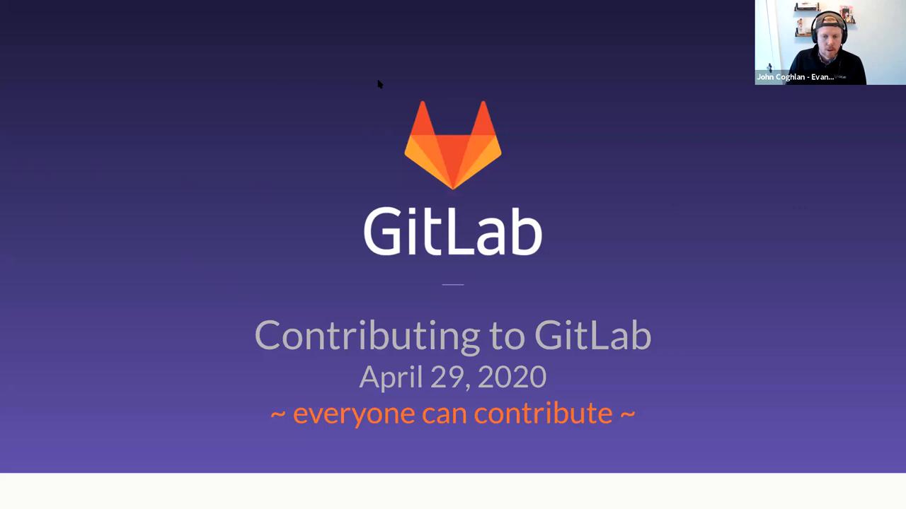
mouse_move(547, 137)
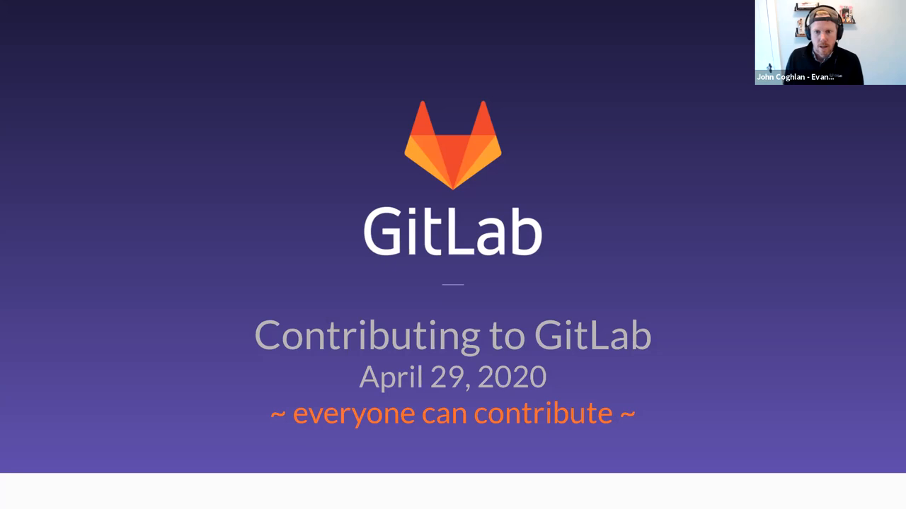
mouse_move(299, 305)
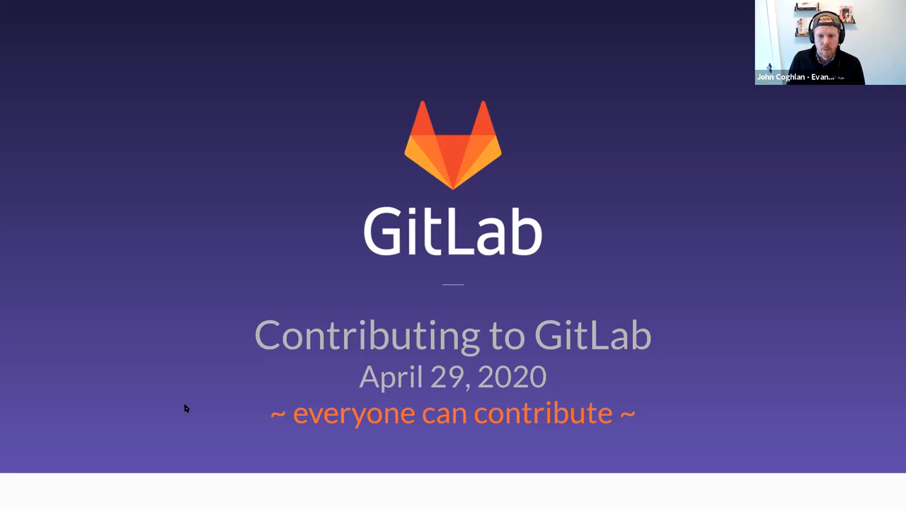
mouse_move(347, 198)
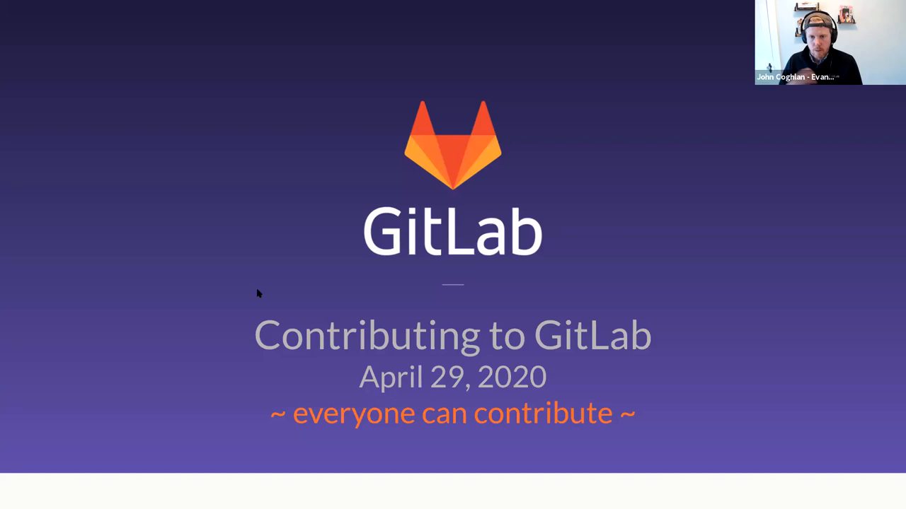
mouse_move(162, 244)
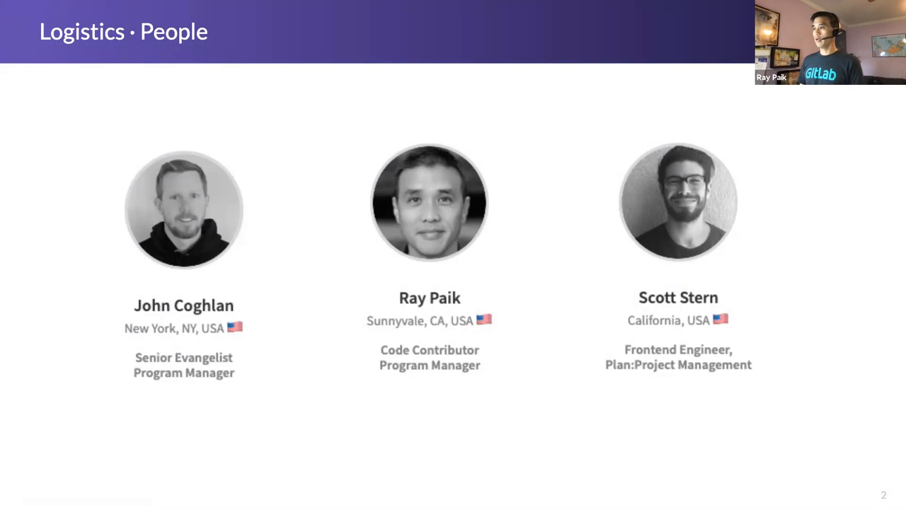
mouse_move(422, 305)
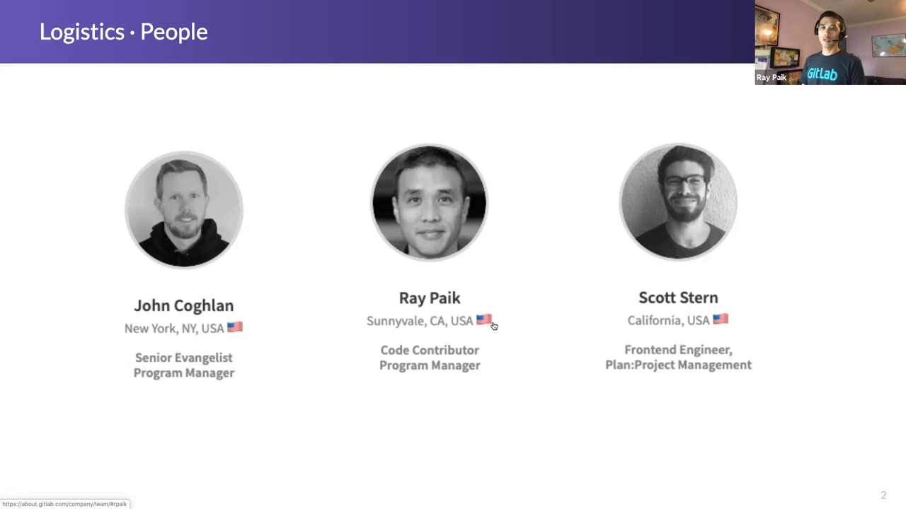
mouse_move(332, 409)
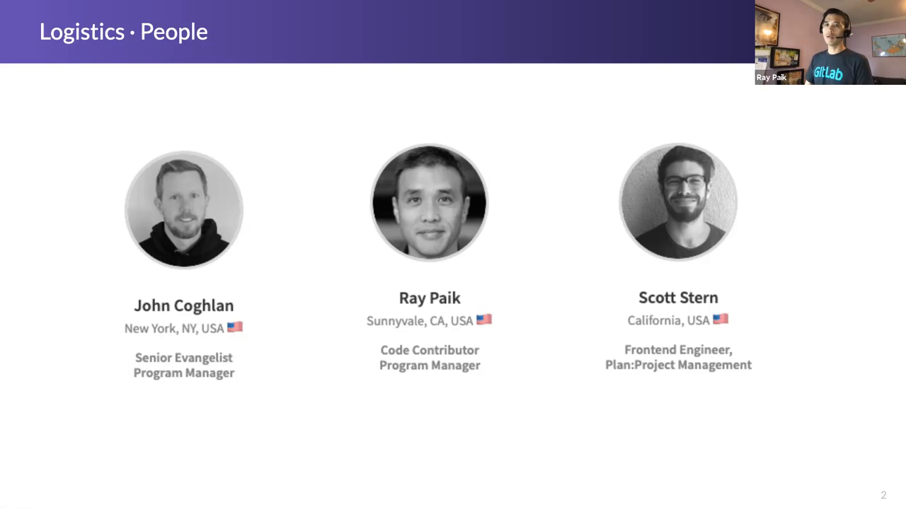
Step: Advance past the Wider Community Growth slide to slide 5
key("Right")
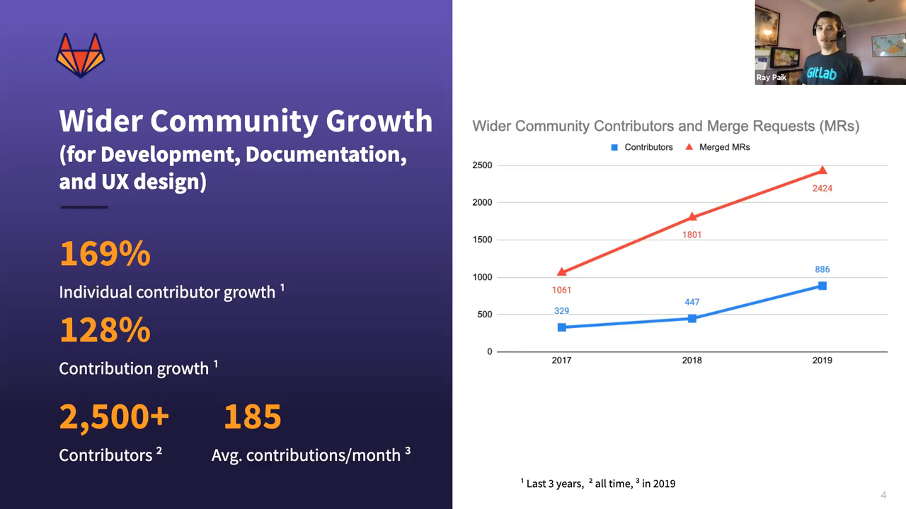
mouse_move(485, 339)
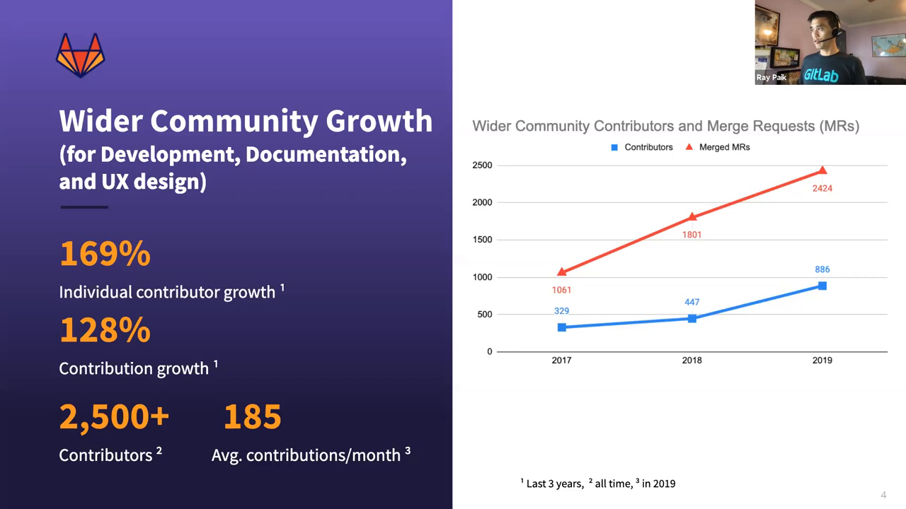
Step: Advance to slide 5, listing UX Design and Translation as contribution areas
key("right")
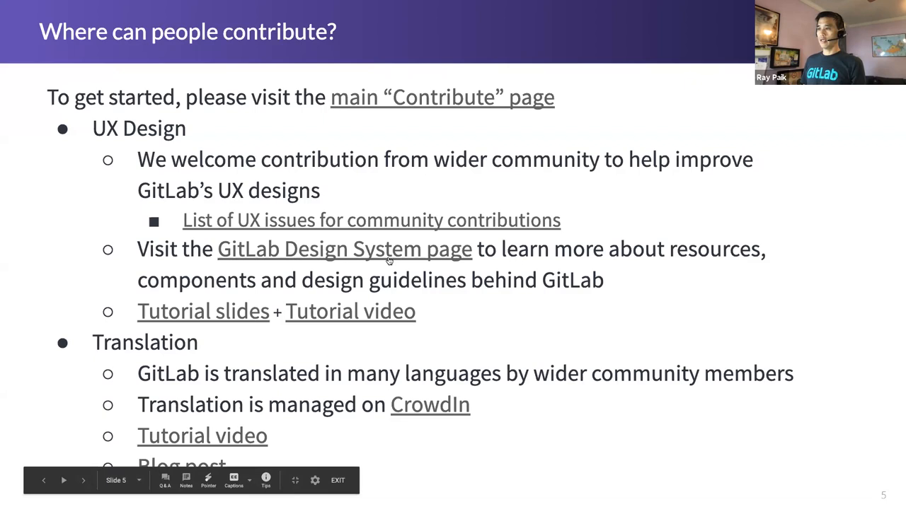
Step: Open design.gitlab.com from the slide link, then return to the slide deck
left_click(344, 249)
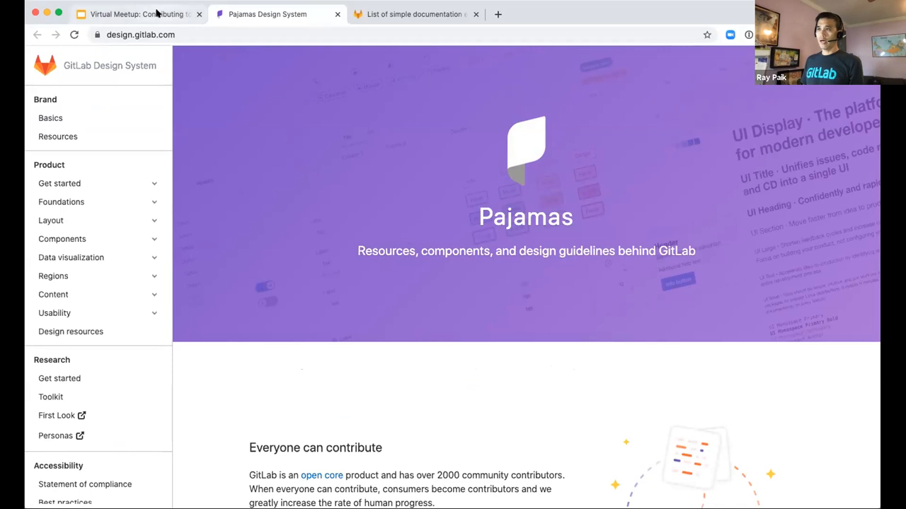
left_click(138, 13)
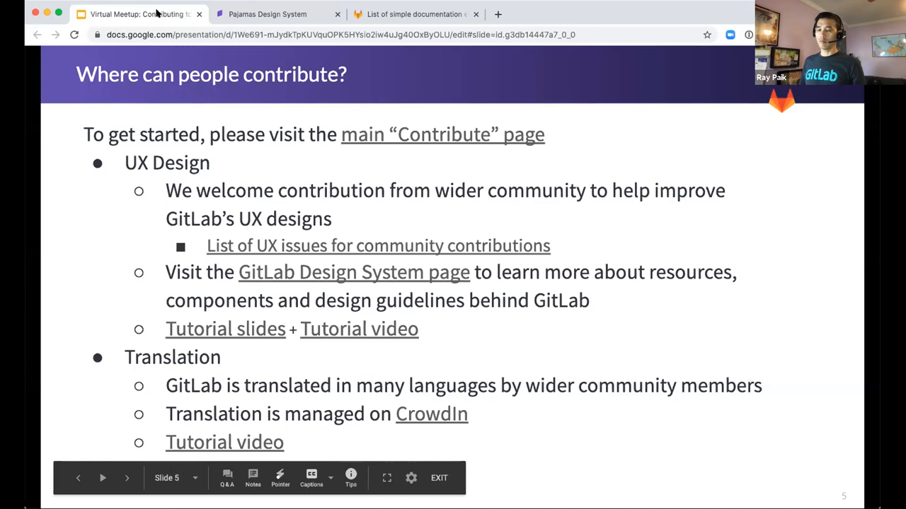
mouse_move(430, 214)
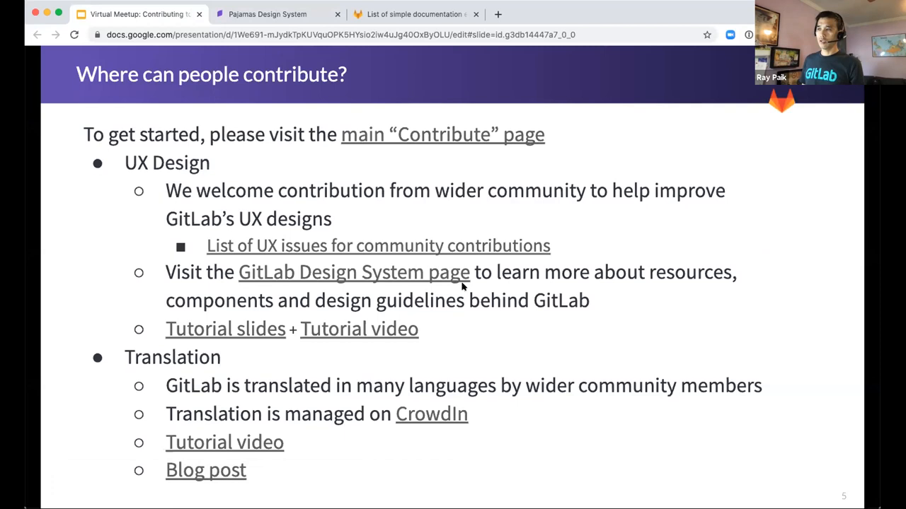
mouse_move(345, 354)
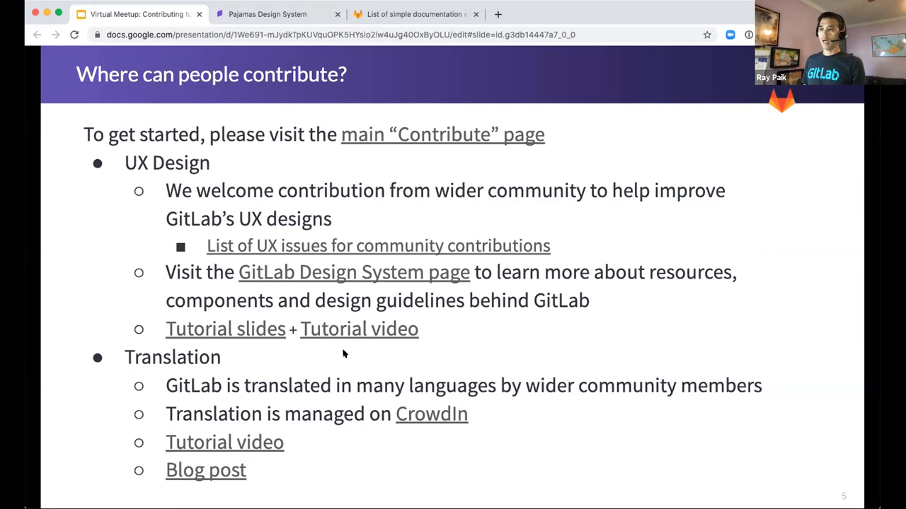
mouse_move(222, 344)
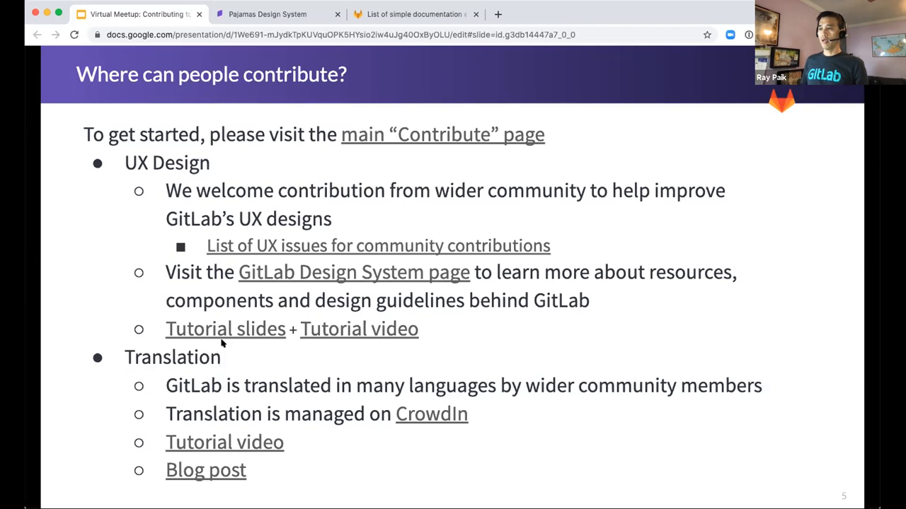
mouse_move(244, 388)
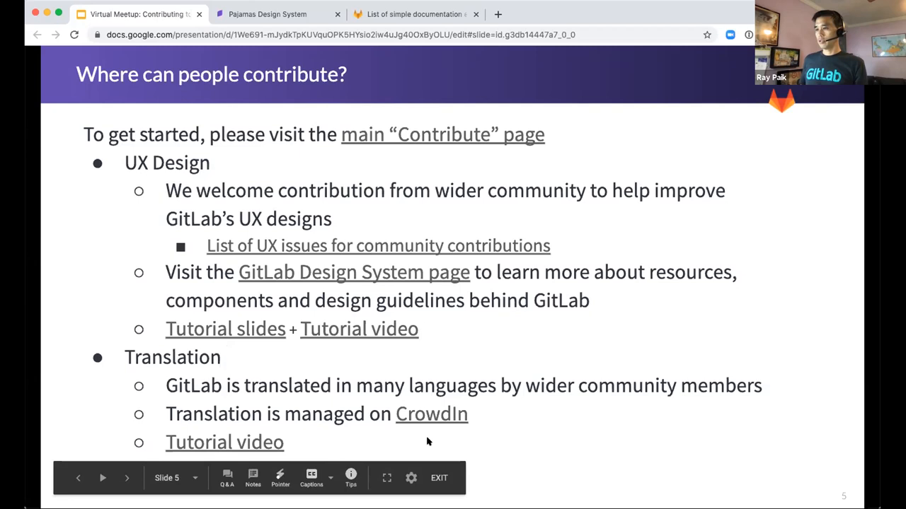
Step: Open translate.gitlab.com from the slide and scroll through language completion percentages
left_click(431, 414)
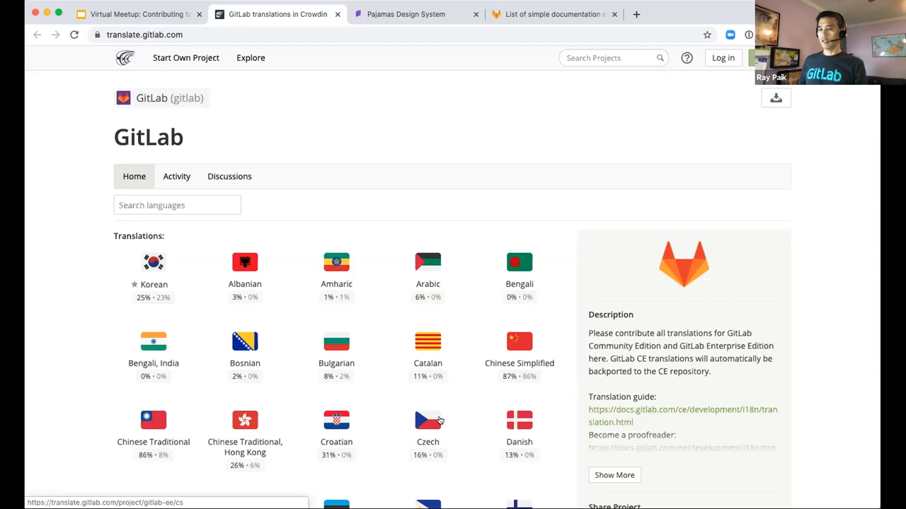
mouse_move(407, 396)
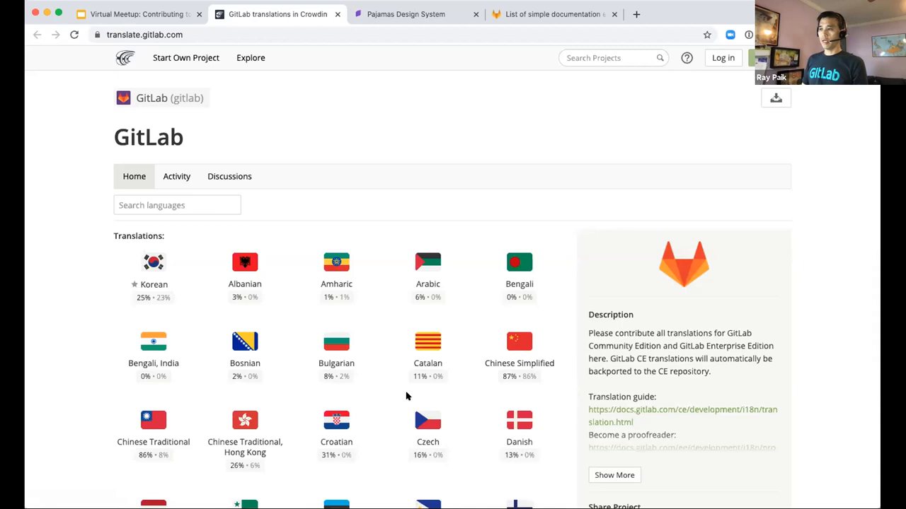
scroll("down", 3)
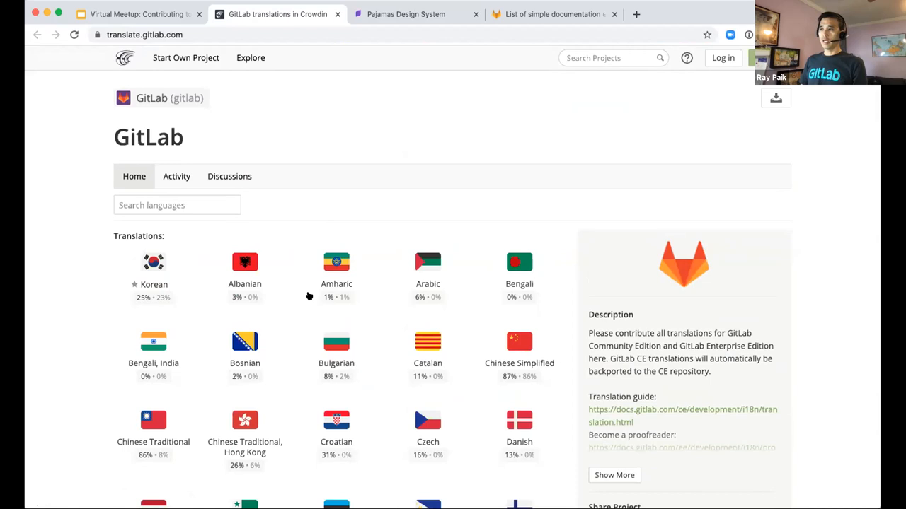
scroll("down", 3)
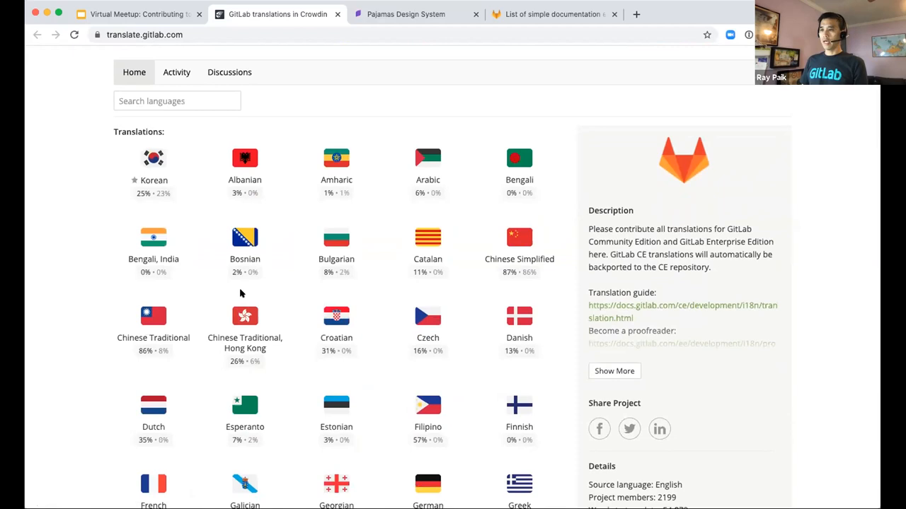
scroll("down", 3)
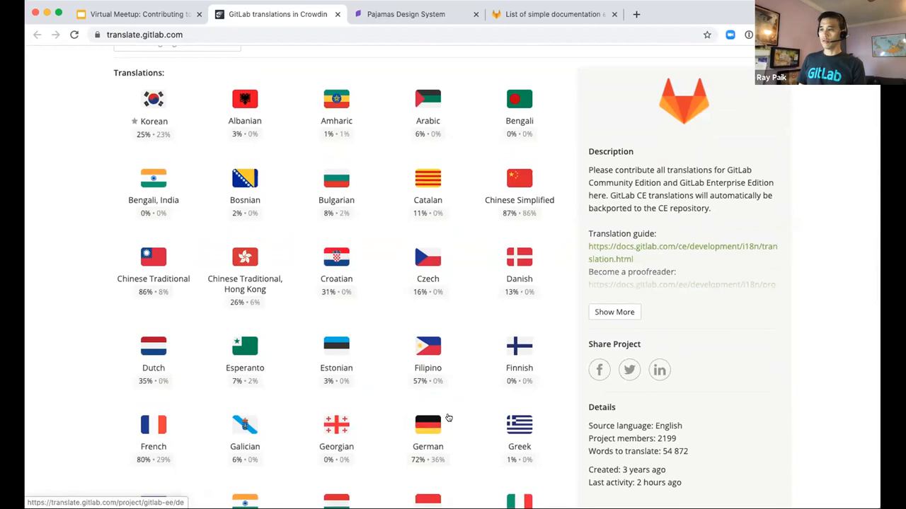
mouse_move(438, 430)
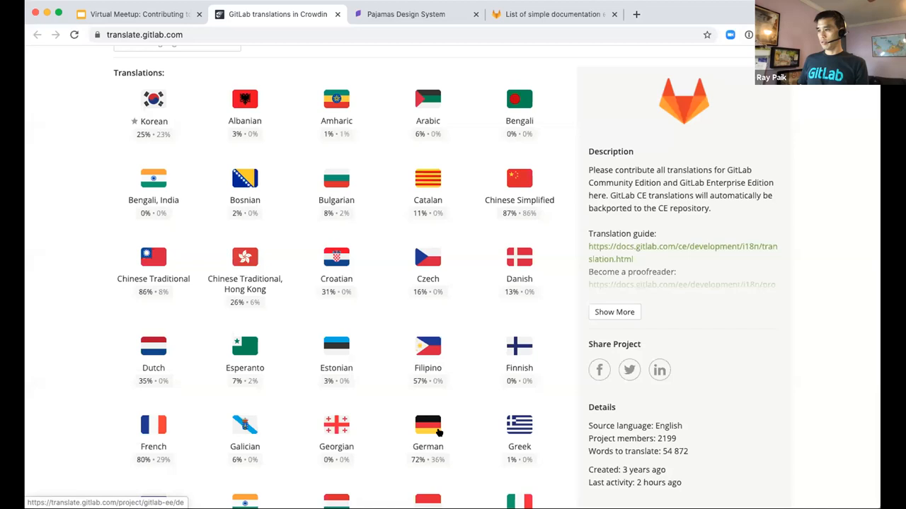
left_click(427, 424)
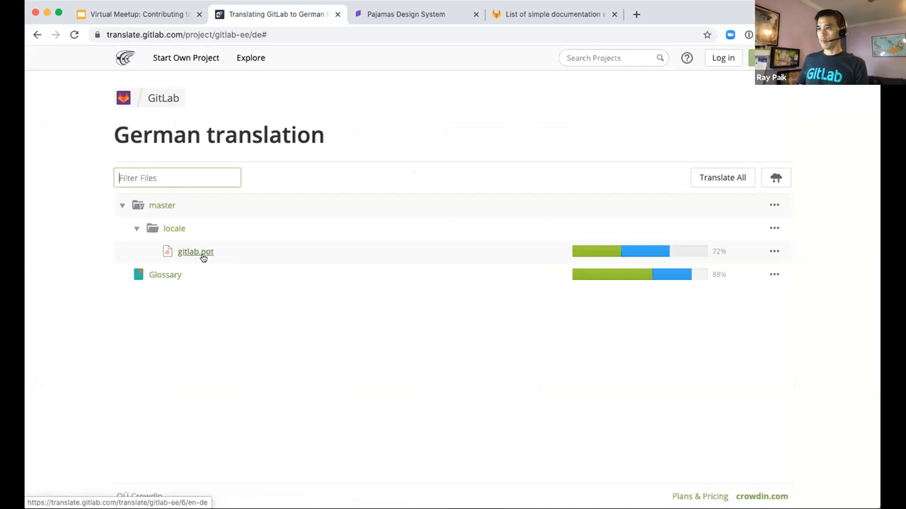
left_click(721, 178)
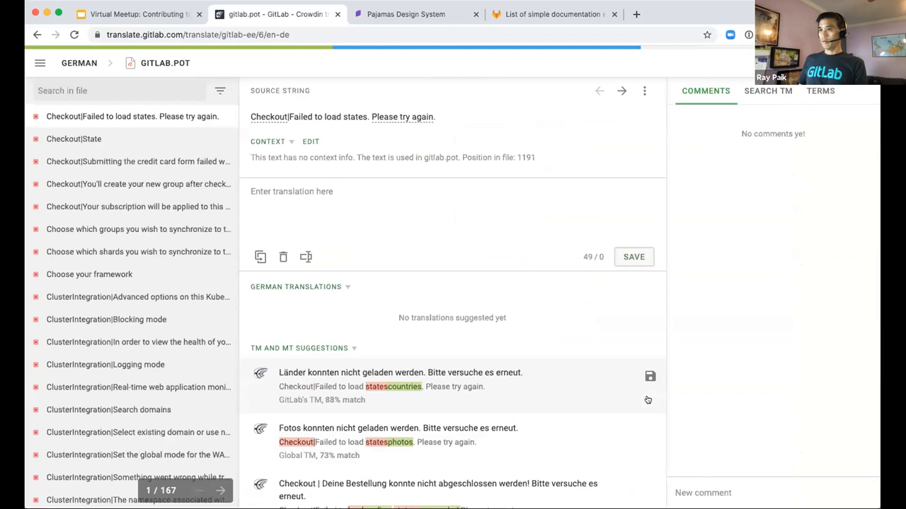
mouse_move(153, 217)
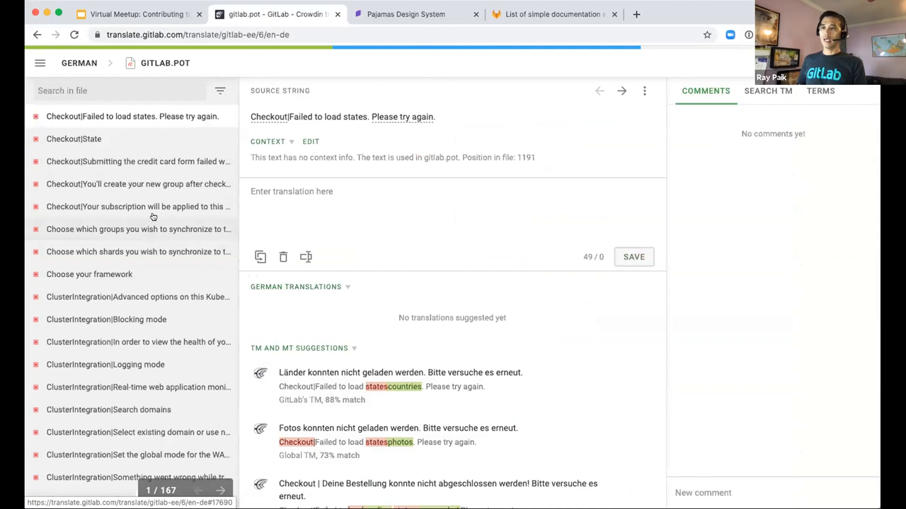
mouse_move(279, 372)
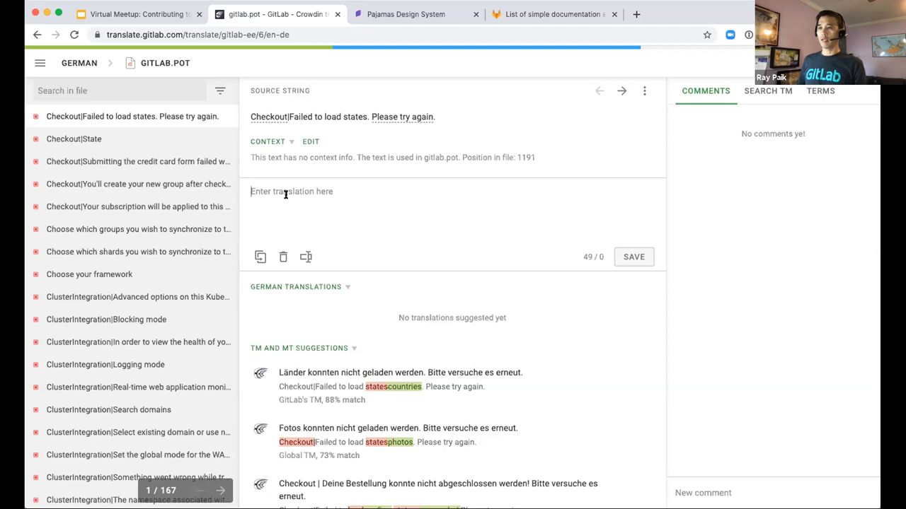
left_click(135, 14)
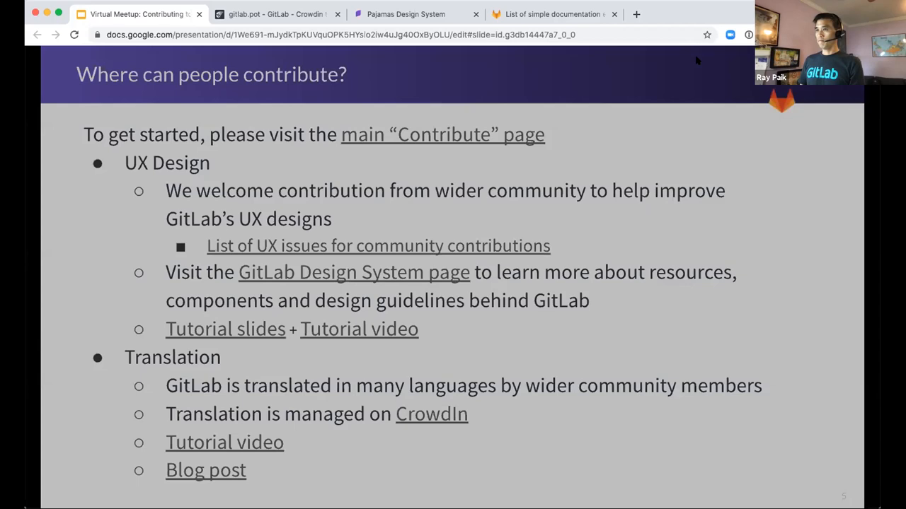
Step: Advance to slide 6 on documentation fixes and GDK development setup
key("Right")
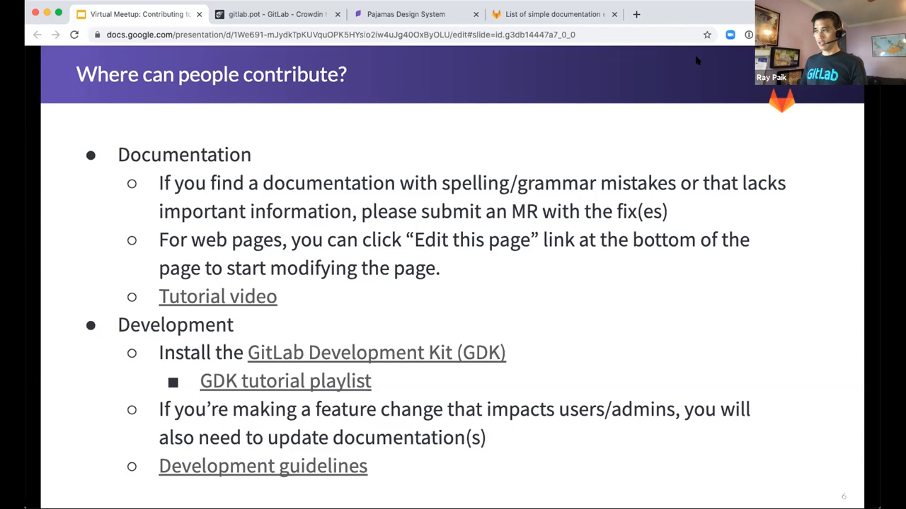
mouse_move(698, 84)
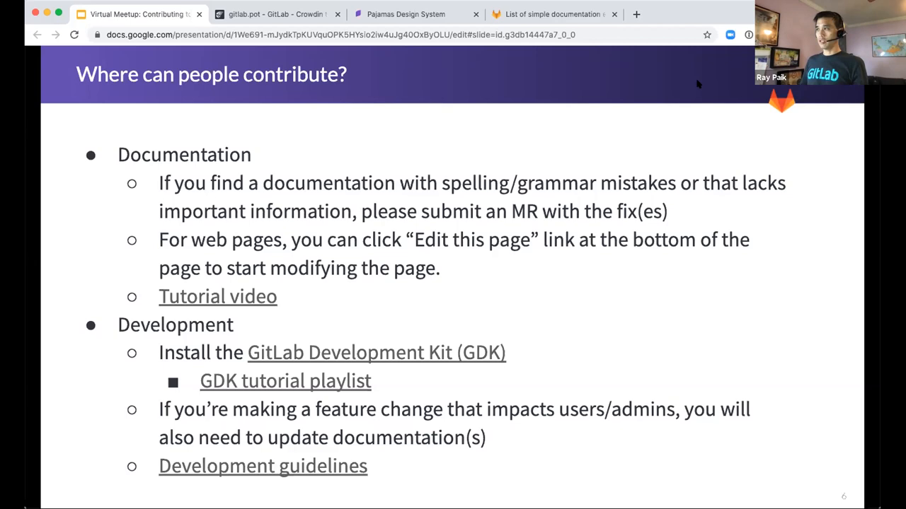
Step: Open the GitLab card on docs.gitlab.com and scroll to the footer
left_click(276, 14)
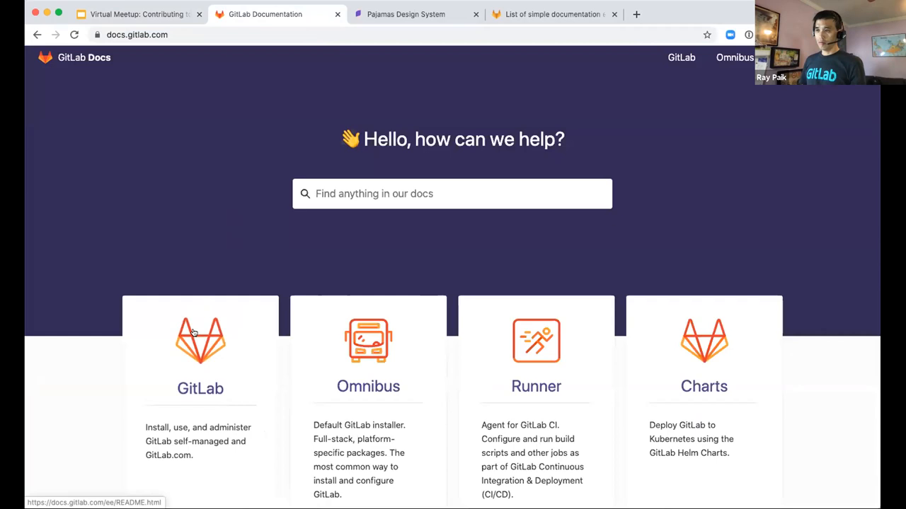
left_click(200, 339)
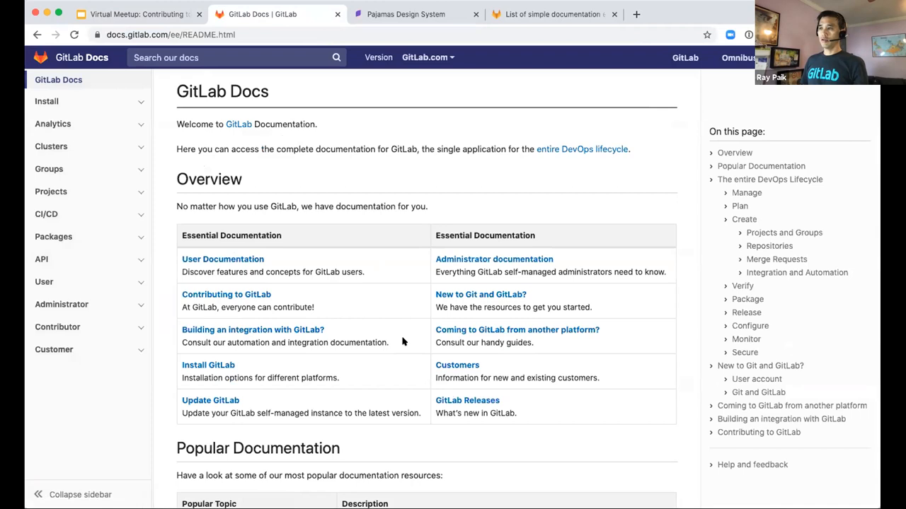
scroll("down", 3)
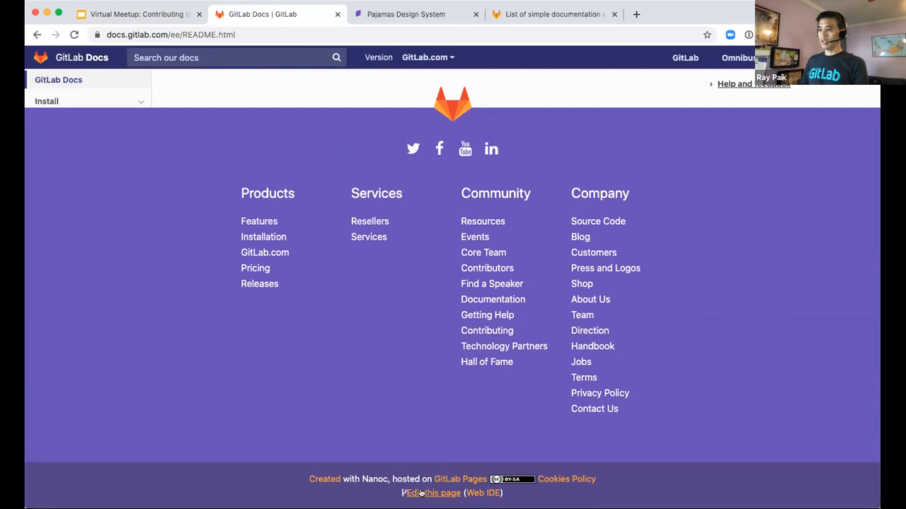
Step: Follow 'Edit this page' to view doc/README.md in the GitLab repository
left_click(430, 494)
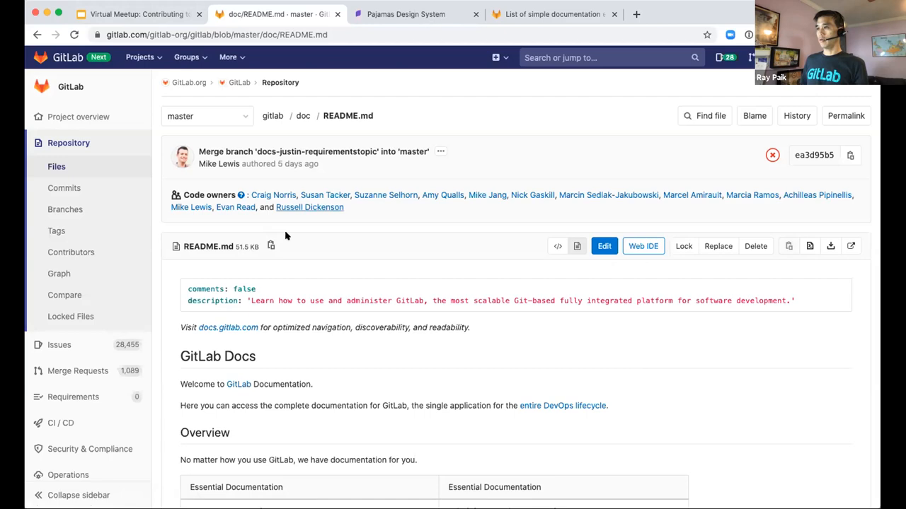
mouse_move(138, 14)
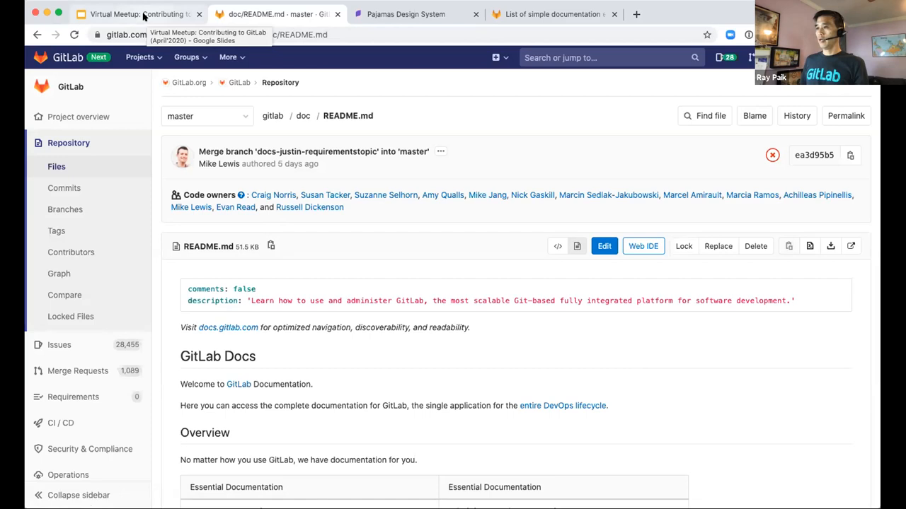
Step: Return to the Google Slides tab showing slide 6, 'Where can people contribute?'
left_click(138, 14)
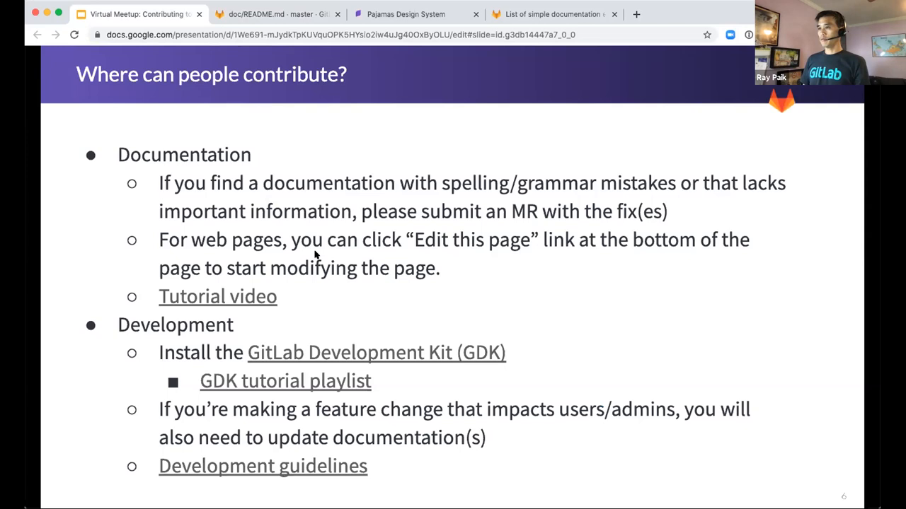
mouse_move(363, 298)
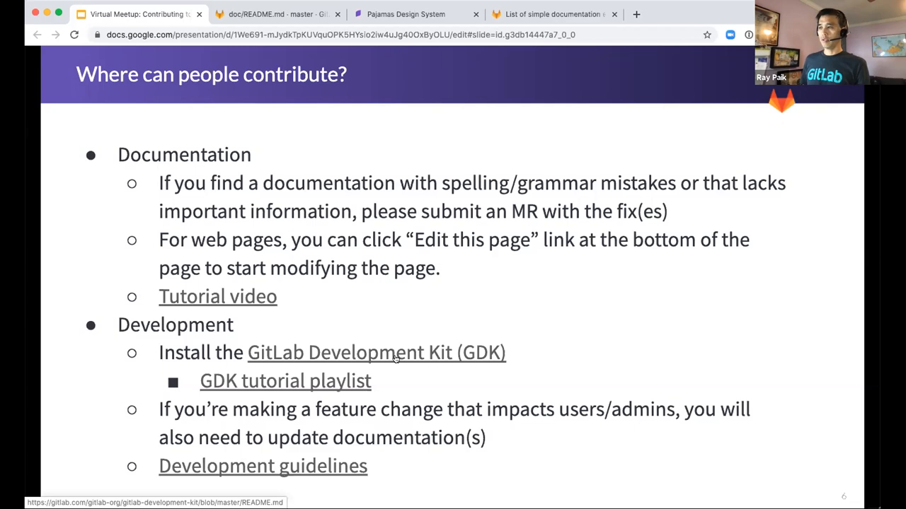
mouse_move(284, 352)
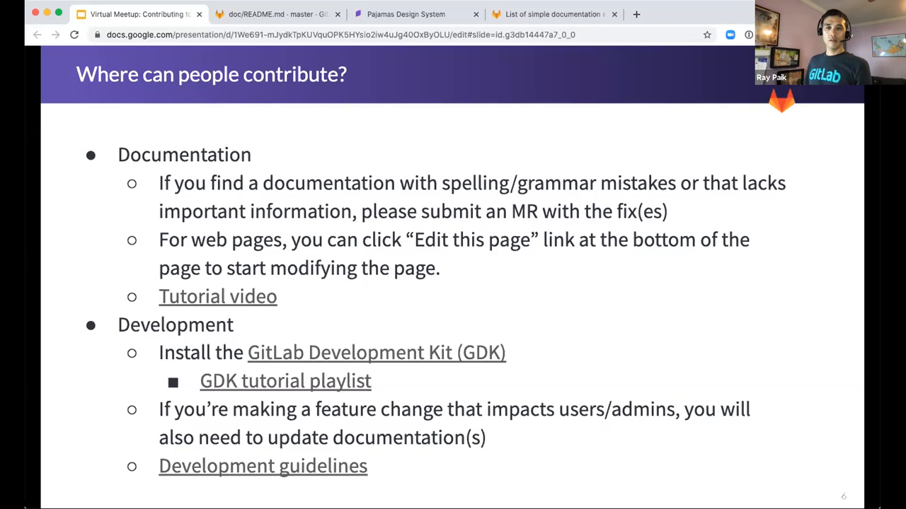
mouse_move(150, 414)
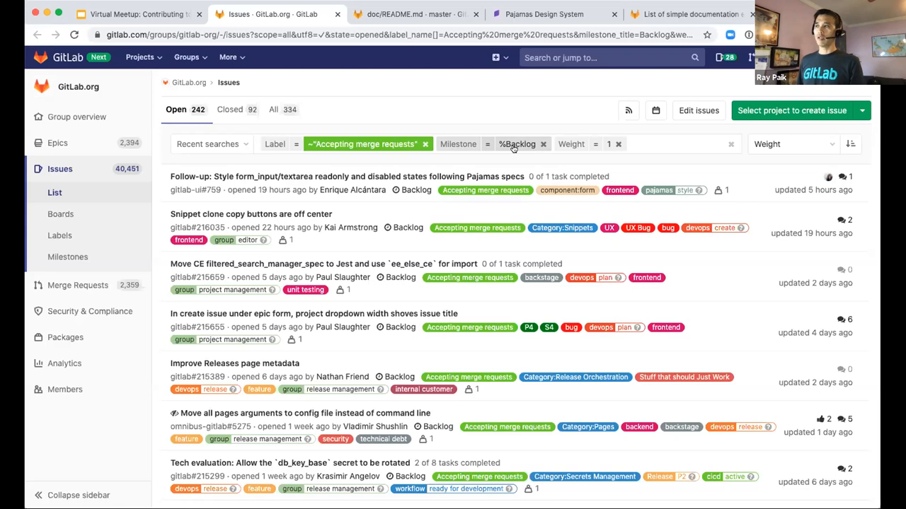
mouse_move(484, 190)
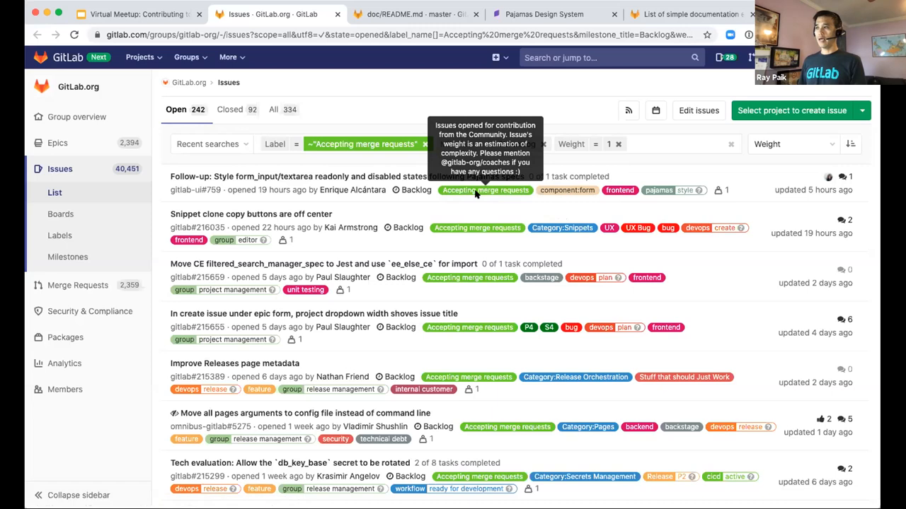
mouse_move(350, 227)
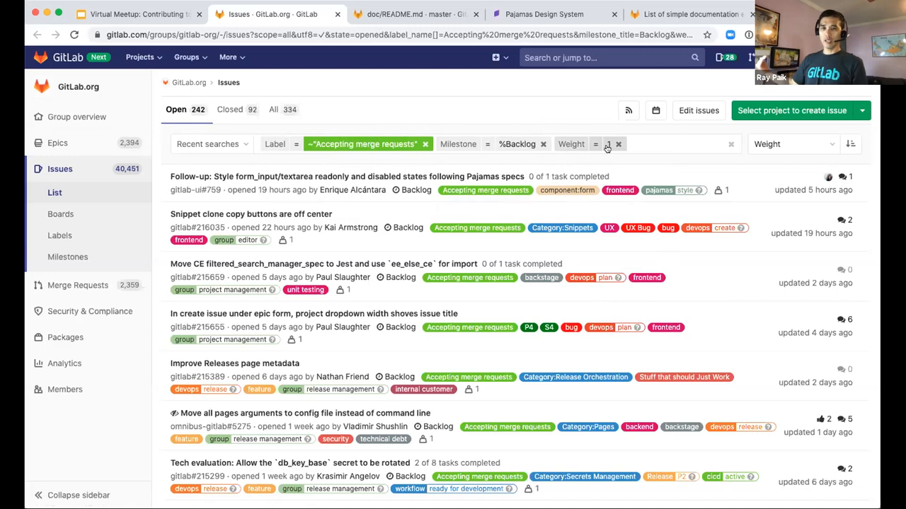
Step: Filter issues by 'Accepting merge requests', Backlog milestone and weight 1
left_click(607, 144)
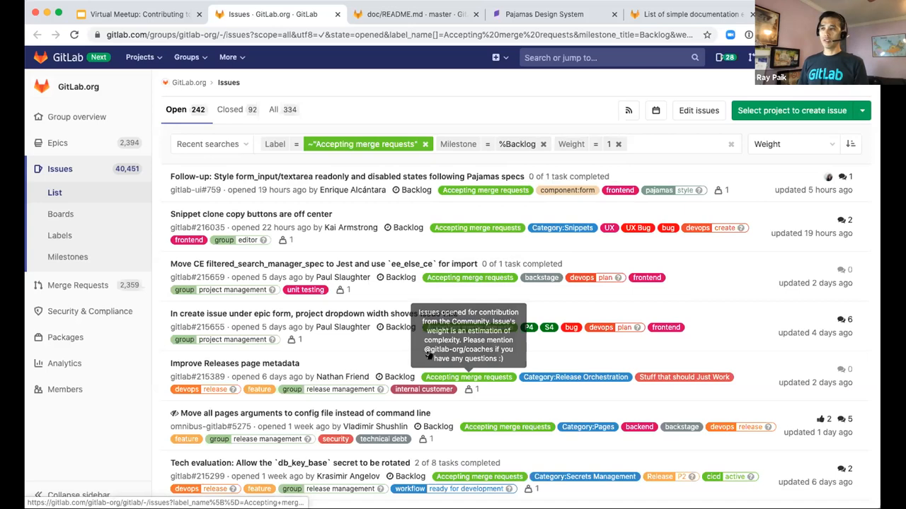
mouse_move(199, 192)
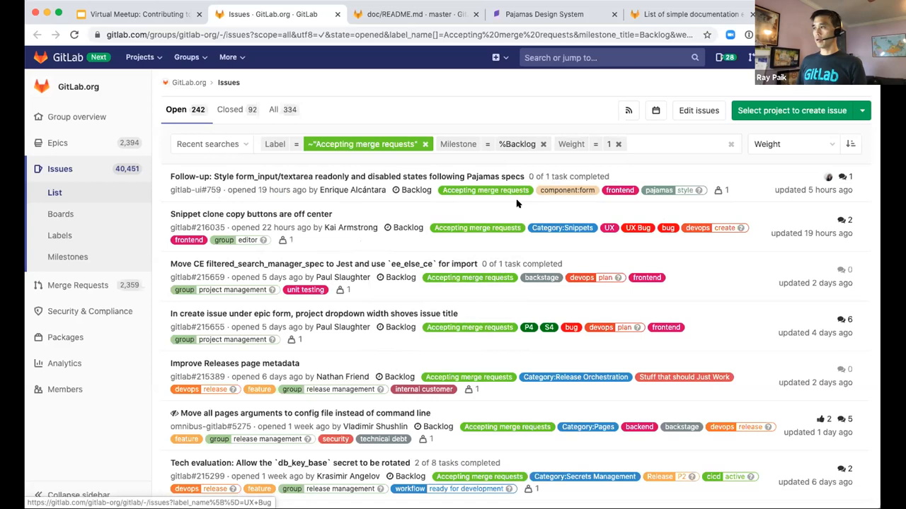
Step: Remove the weight 1 filter and add the 'Good for 1st time contributors' label
left_click(618, 143)
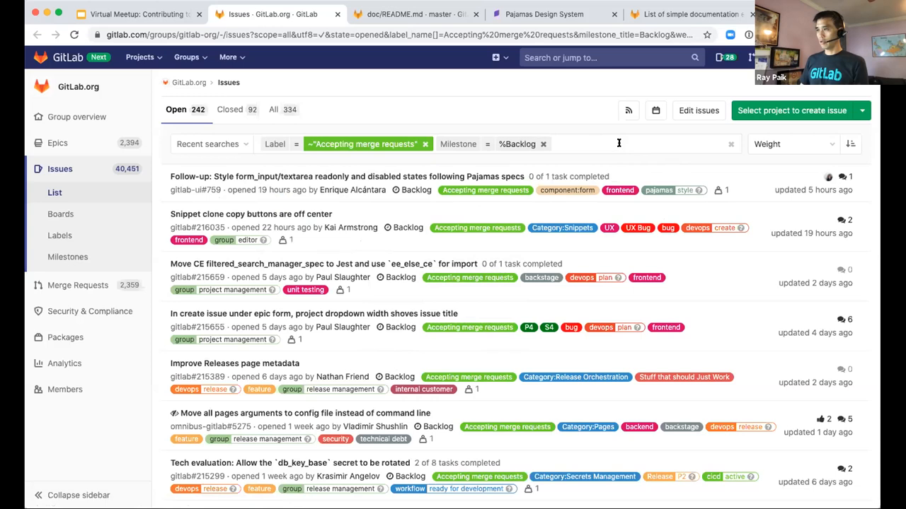
left_click(630, 144)
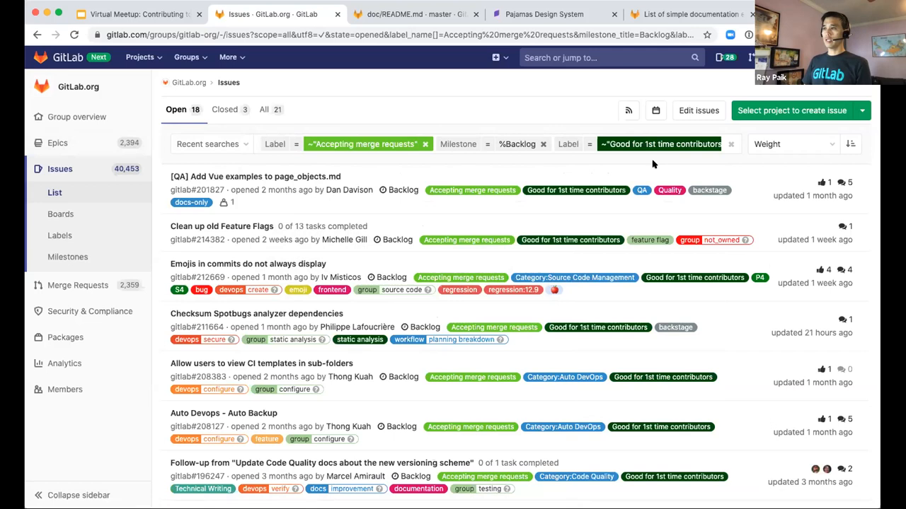
mouse_move(616, 182)
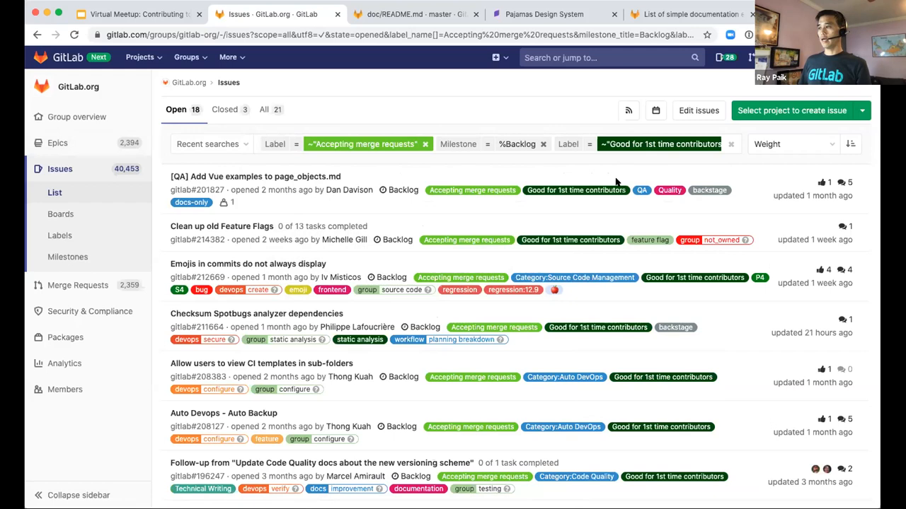
mouse_move(138, 13)
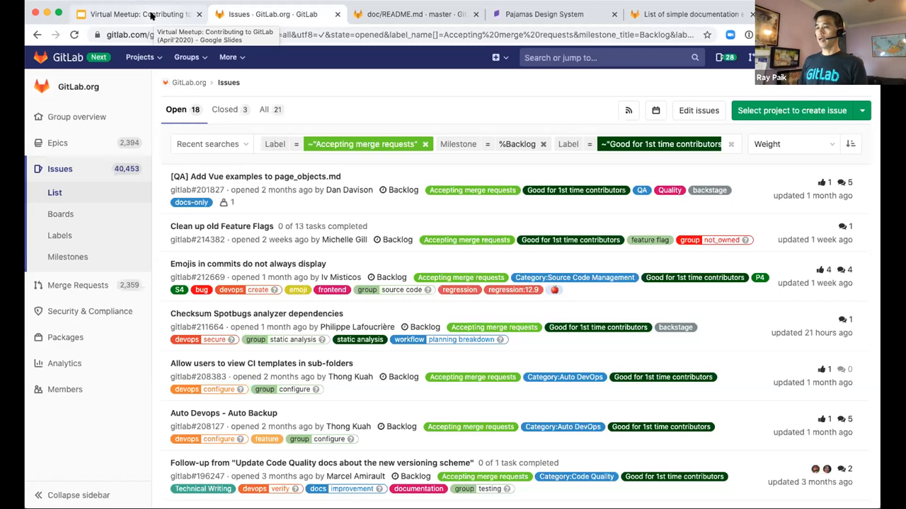
Step: Return to the Google Slides deck showing slide 8, 'Where to get help'
left_click(138, 14)
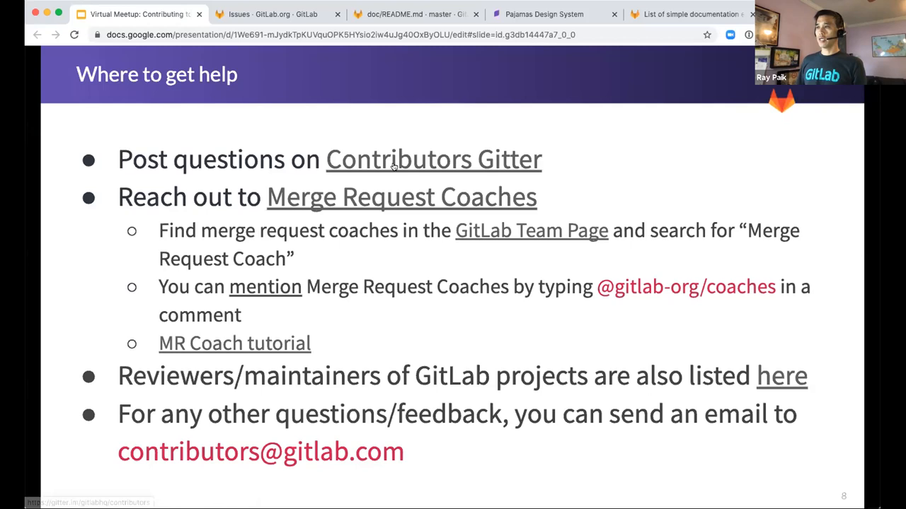
Step: Open the GitLab/contributors Gitter room in a new tab to show recent chat
left_click(433, 159)
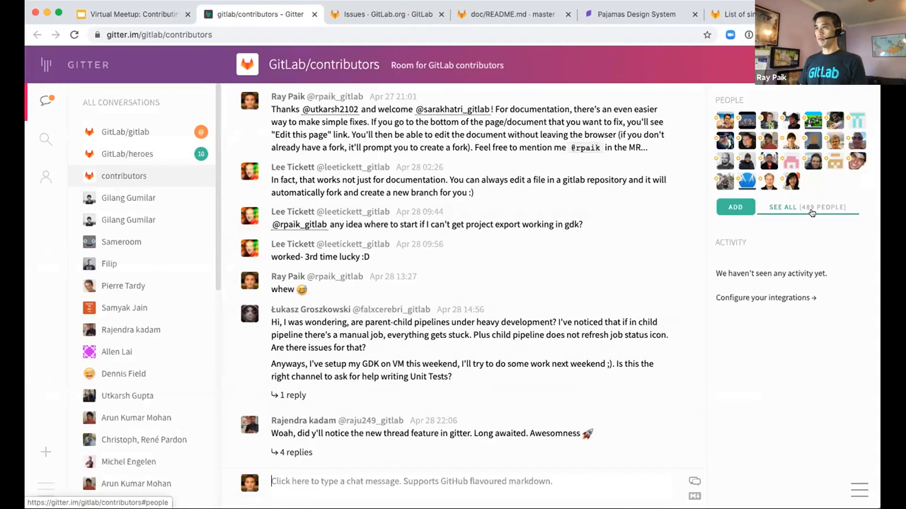
mouse_move(127, 154)
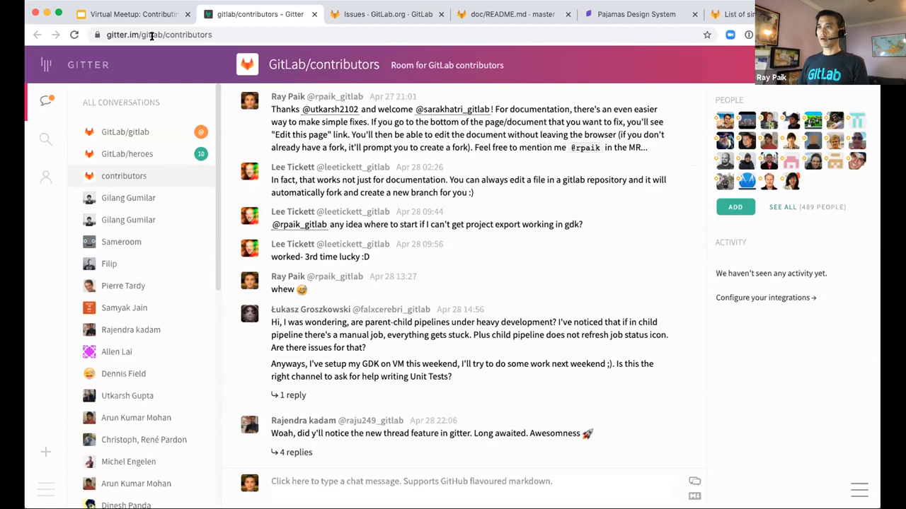
mouse_move(131, 13)
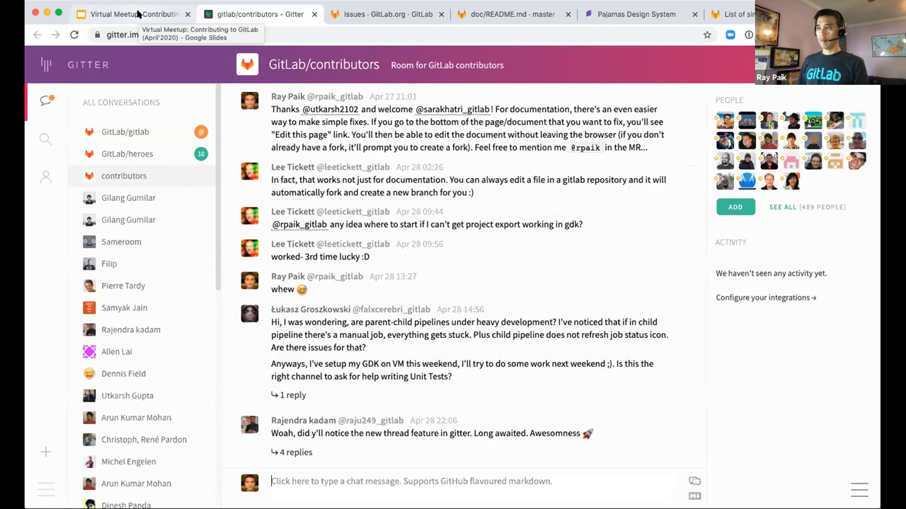
Step: Switch back to the meetup deck and bring up slide 8, 'Where to get help'
left_click(127, 13)
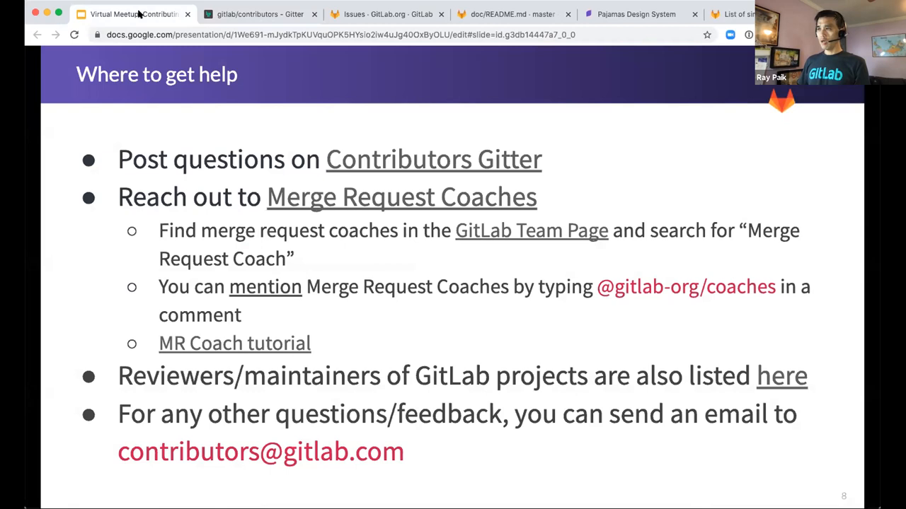
mouse_move(366, 246)
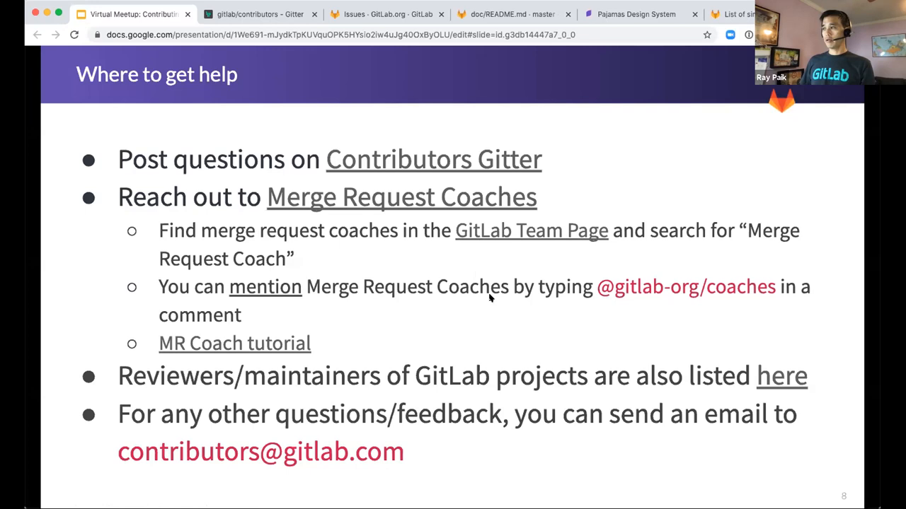
key("right")
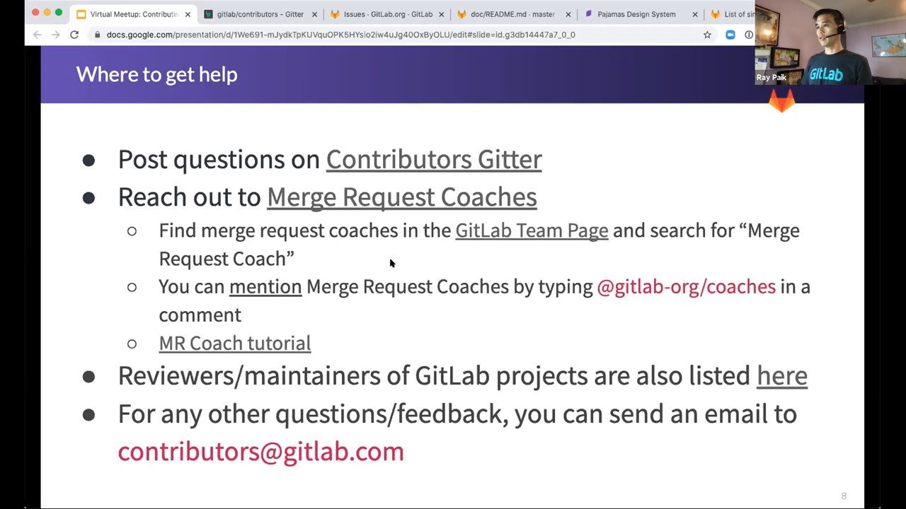
mouse_move(636, 471)
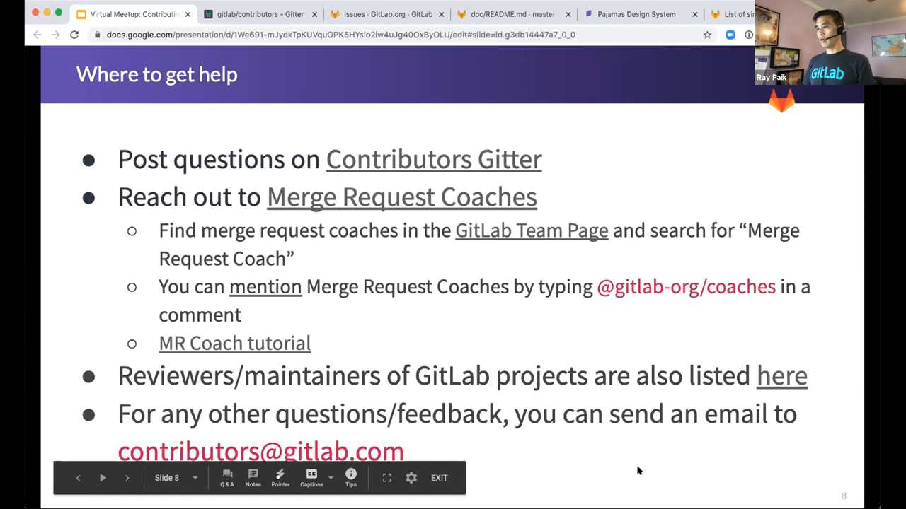
mouse_move(781, 376)
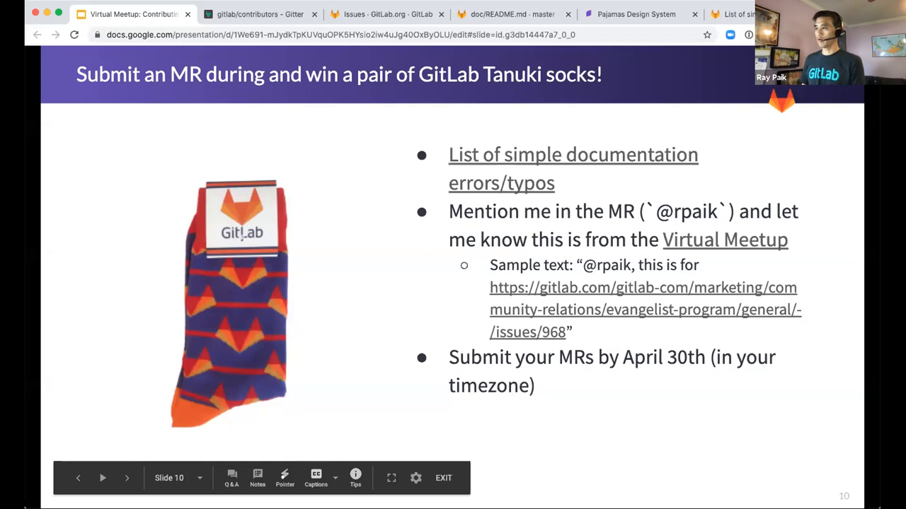
mouse_move(505, 186)
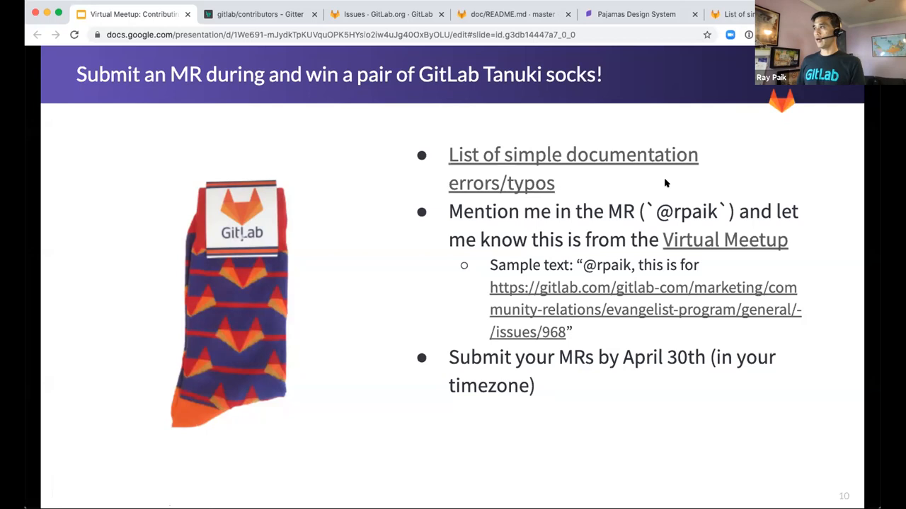
mouse_move(600, 278)
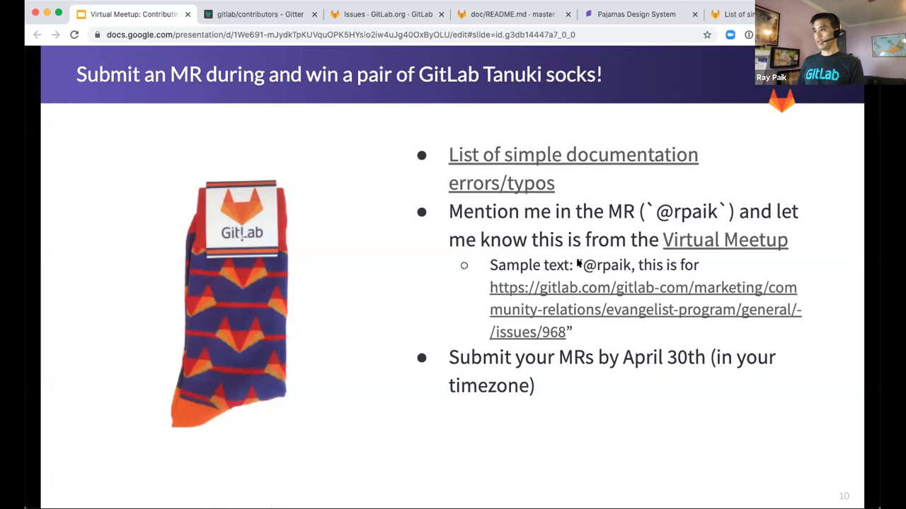
mouse_move(626, 292)
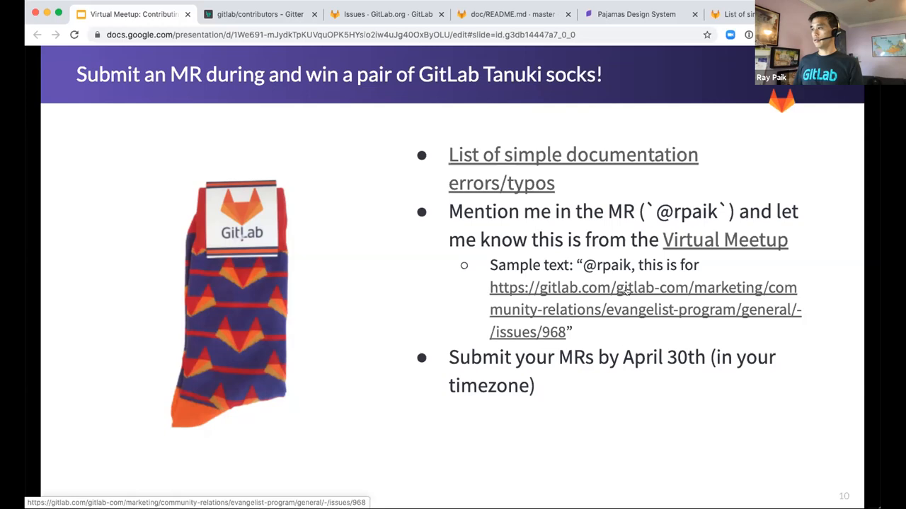
mouse_move(513, 391)
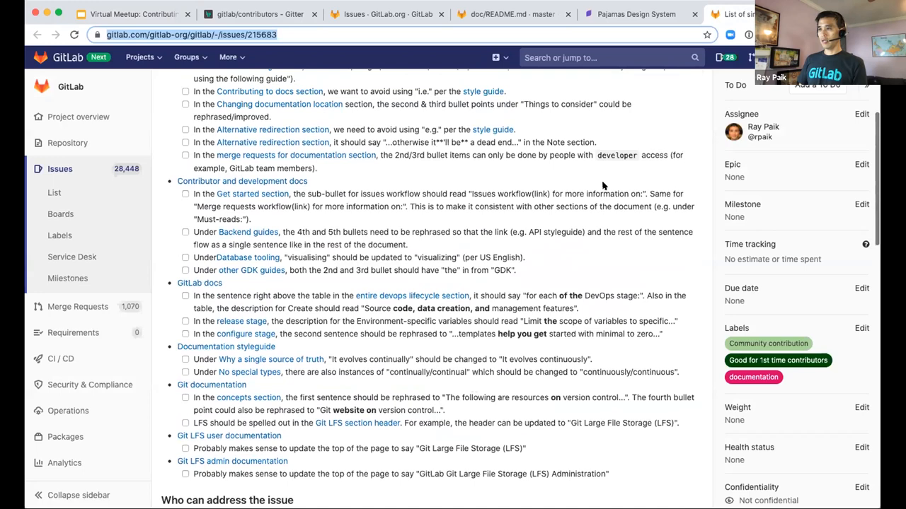
scroll("up", 3)
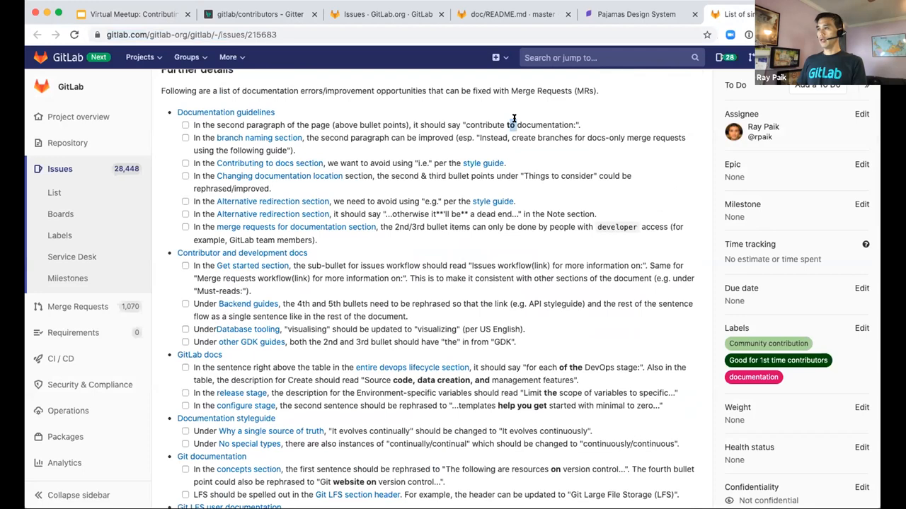
scroll("down", 3)
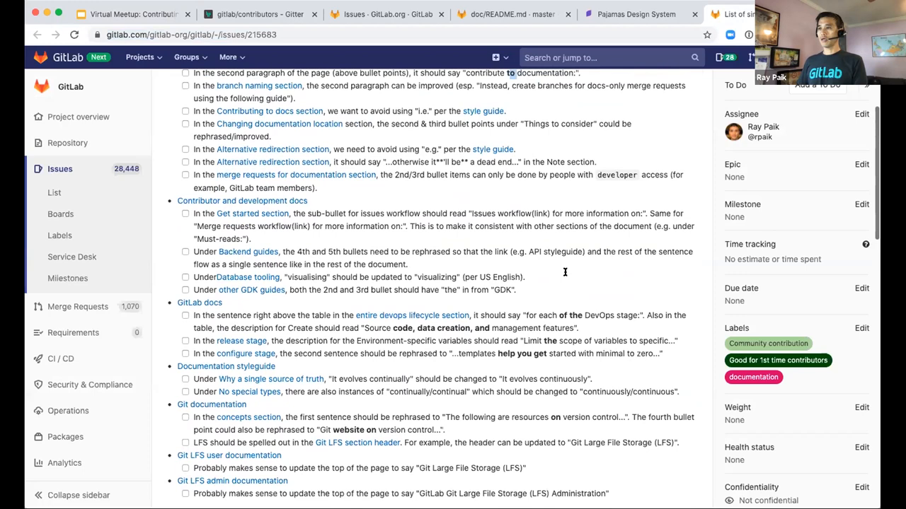
scroll("down", 3)
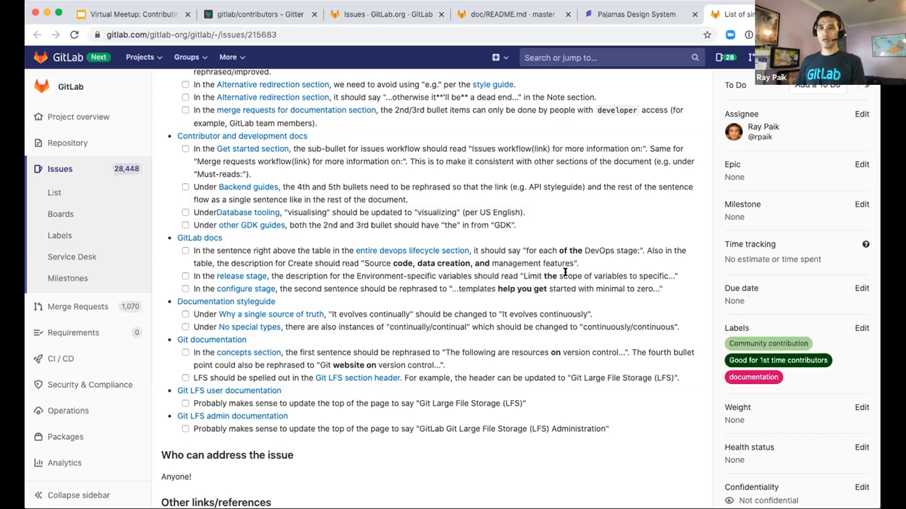
scroll("up", 3)
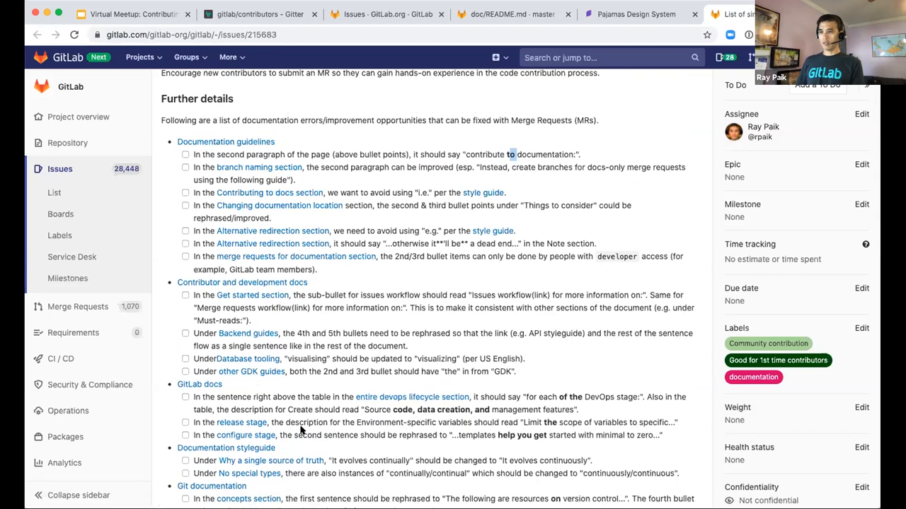
scroll("down", 3)
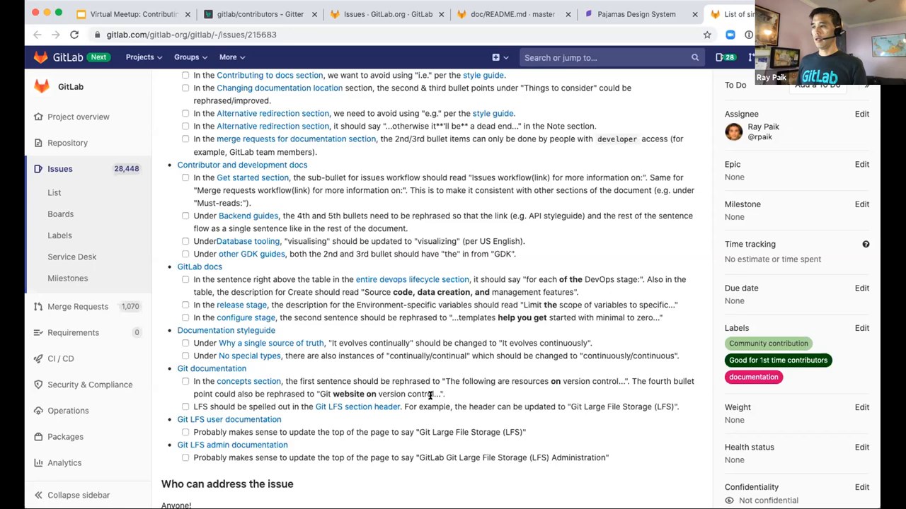
scroll("up", 3)
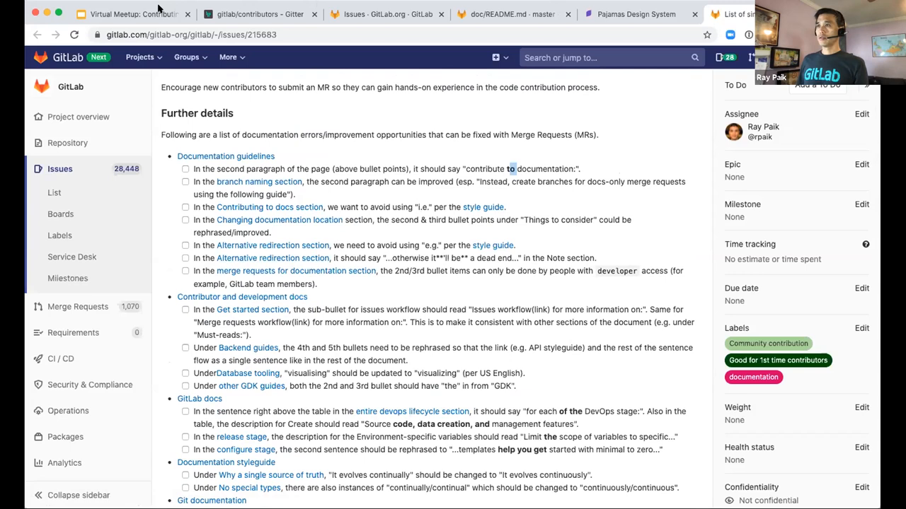
left_click(131, 14)
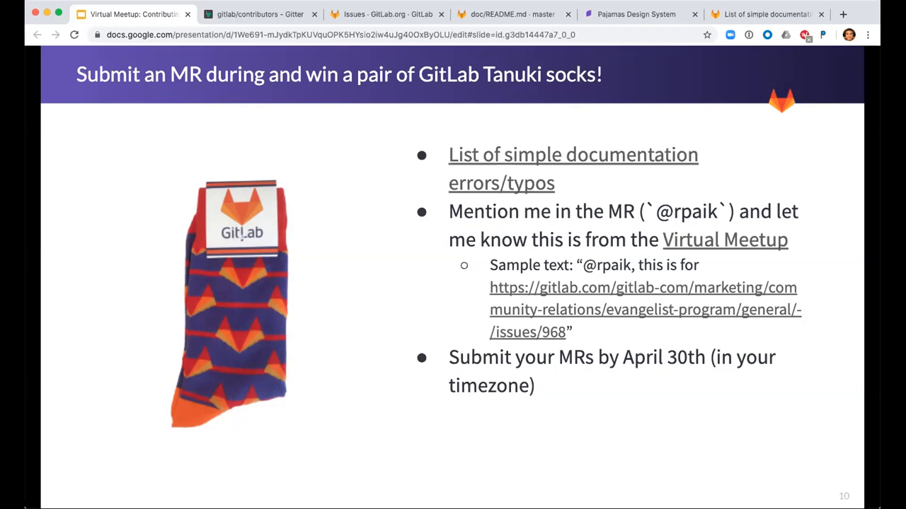
left_click(764, 14)
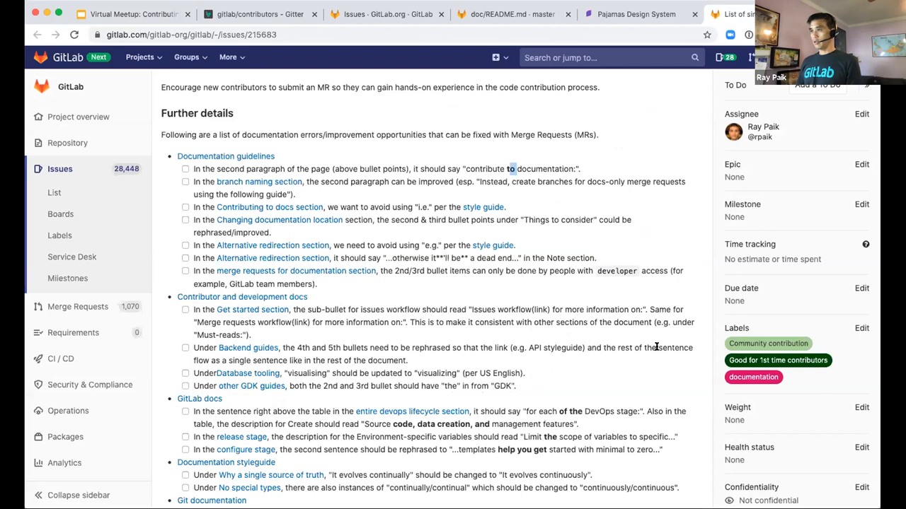
Step: Label the documentation errors issue 'Accepting merge requests', then return to the slide deck
left_click(861, 329)
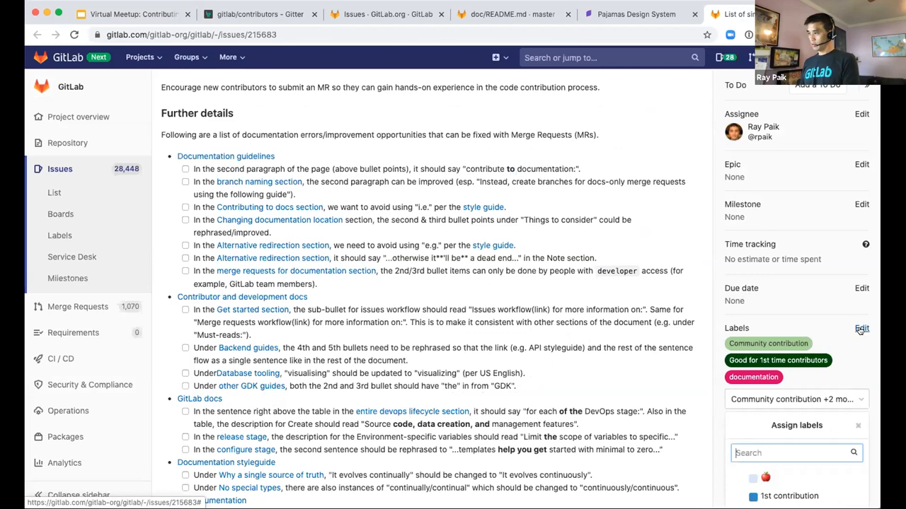
type("acee")
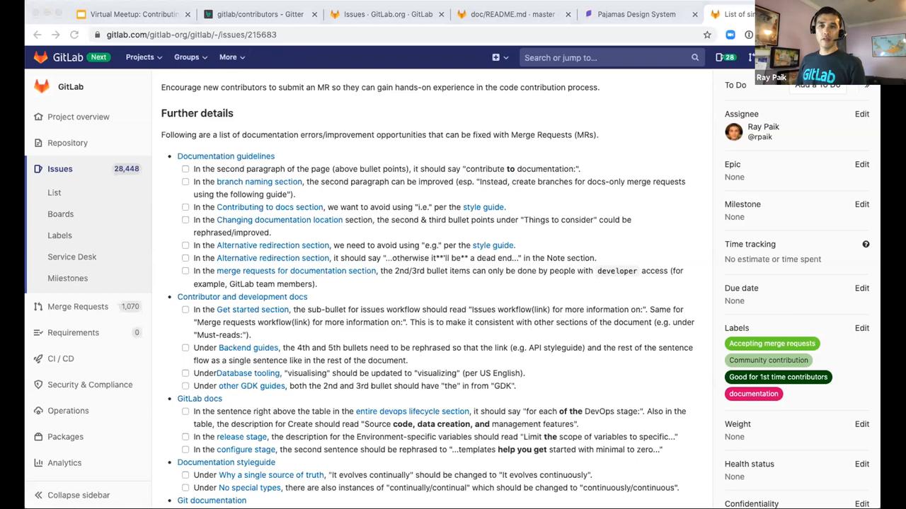
left_click(127, 15)
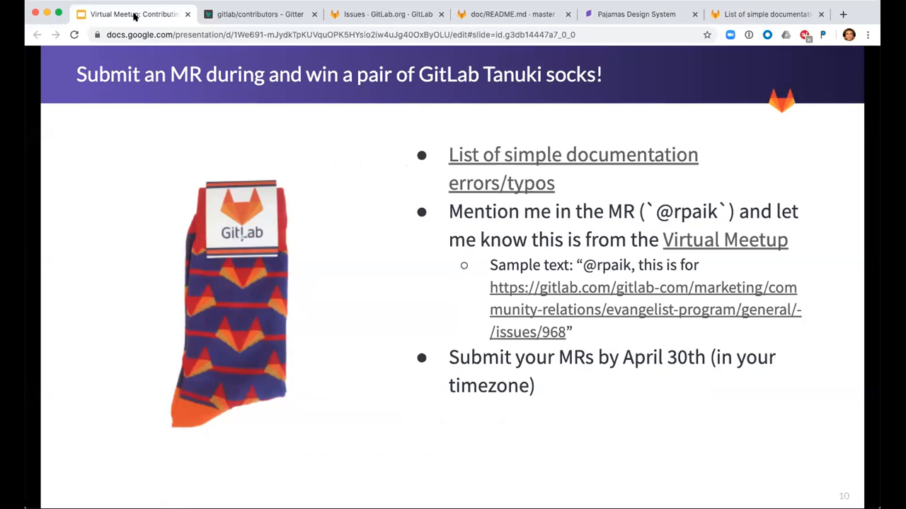